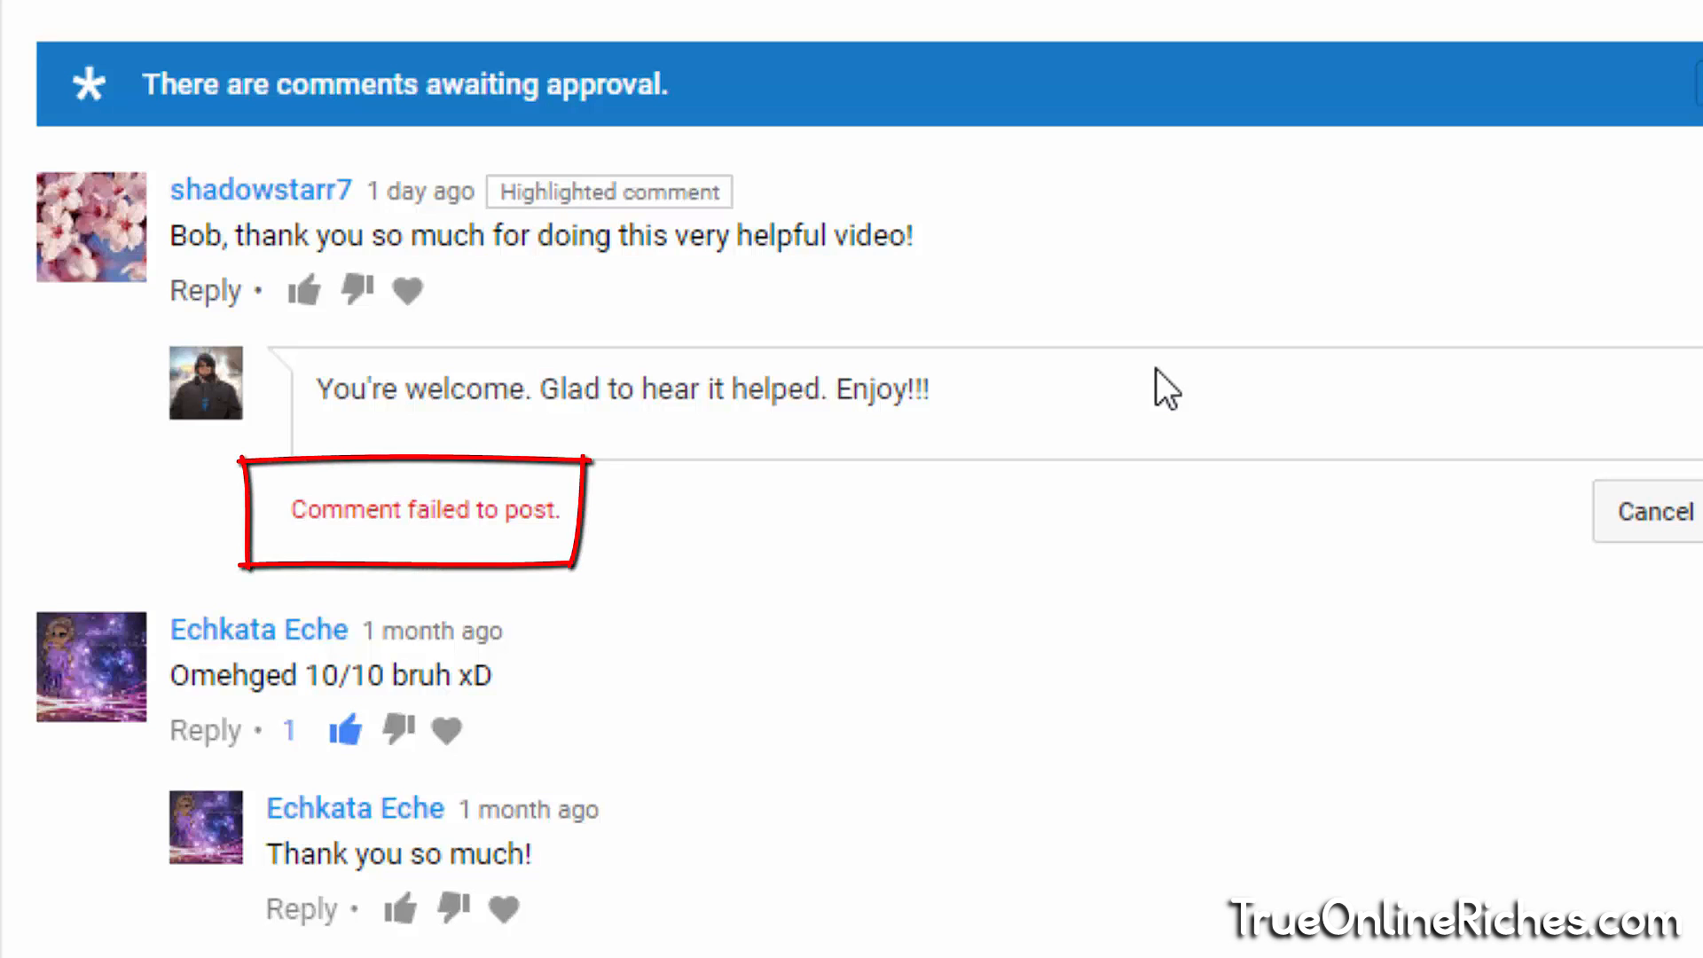
pyautogui.moveTo(495, 548)
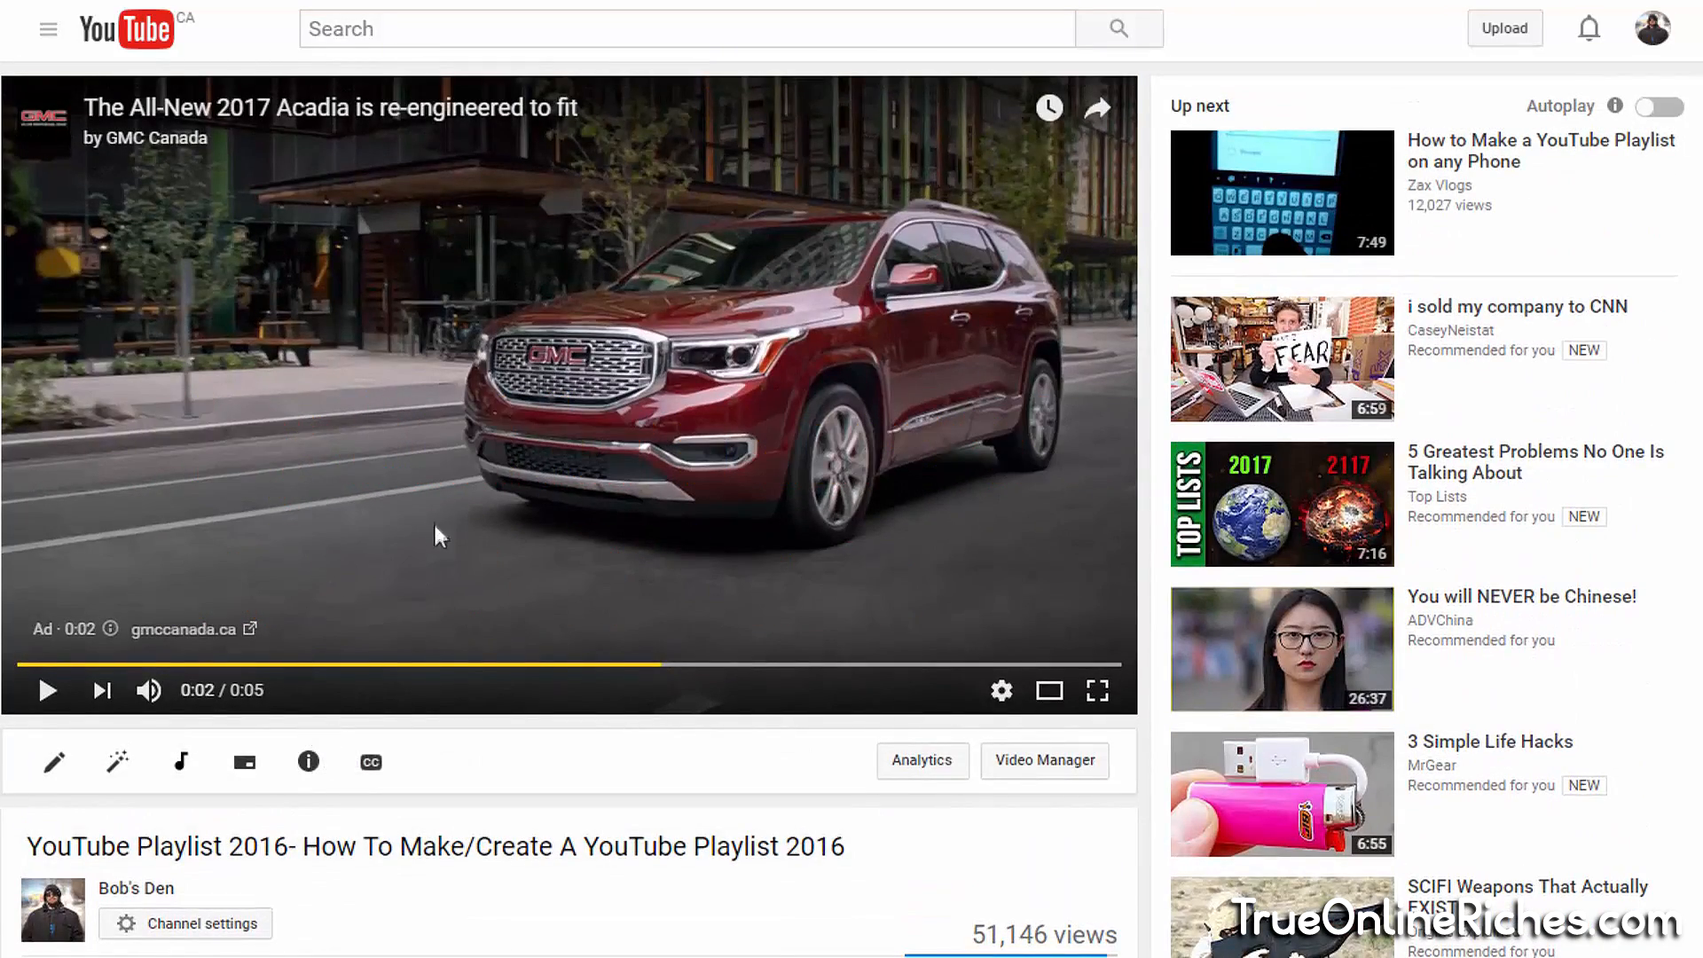
# Resubmit the failed thank-you reply so it posts under the viewer's comment
pyautogui.click(49, 690)
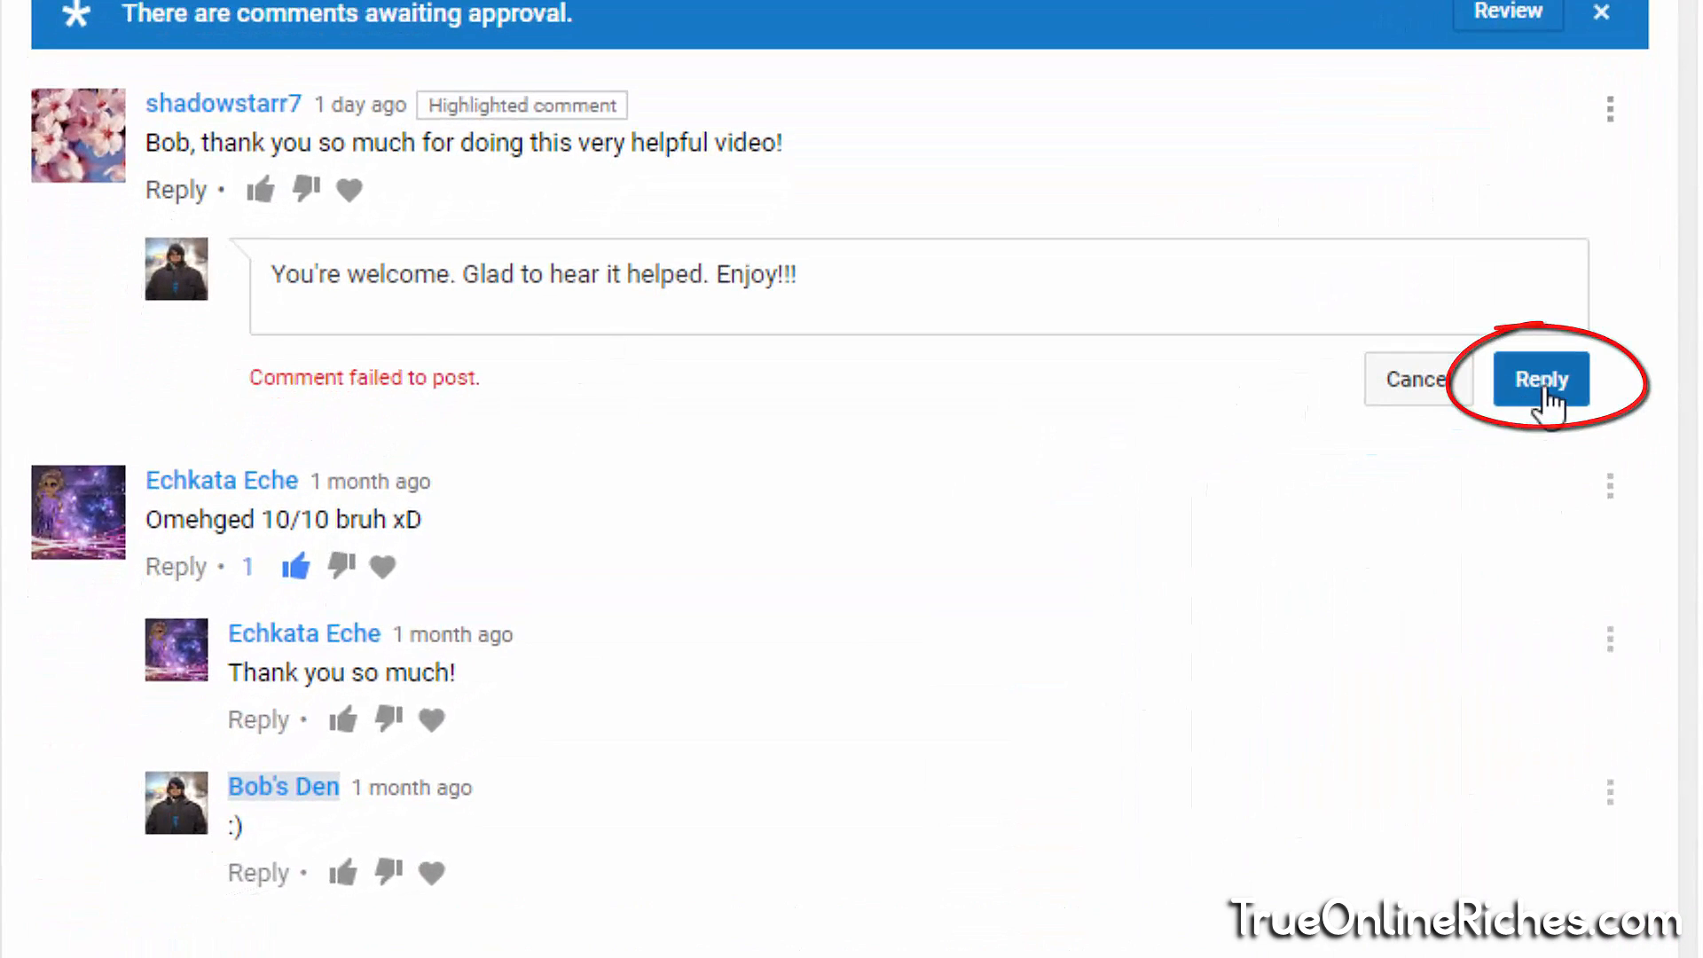
pyautogui.click(1539, 379)
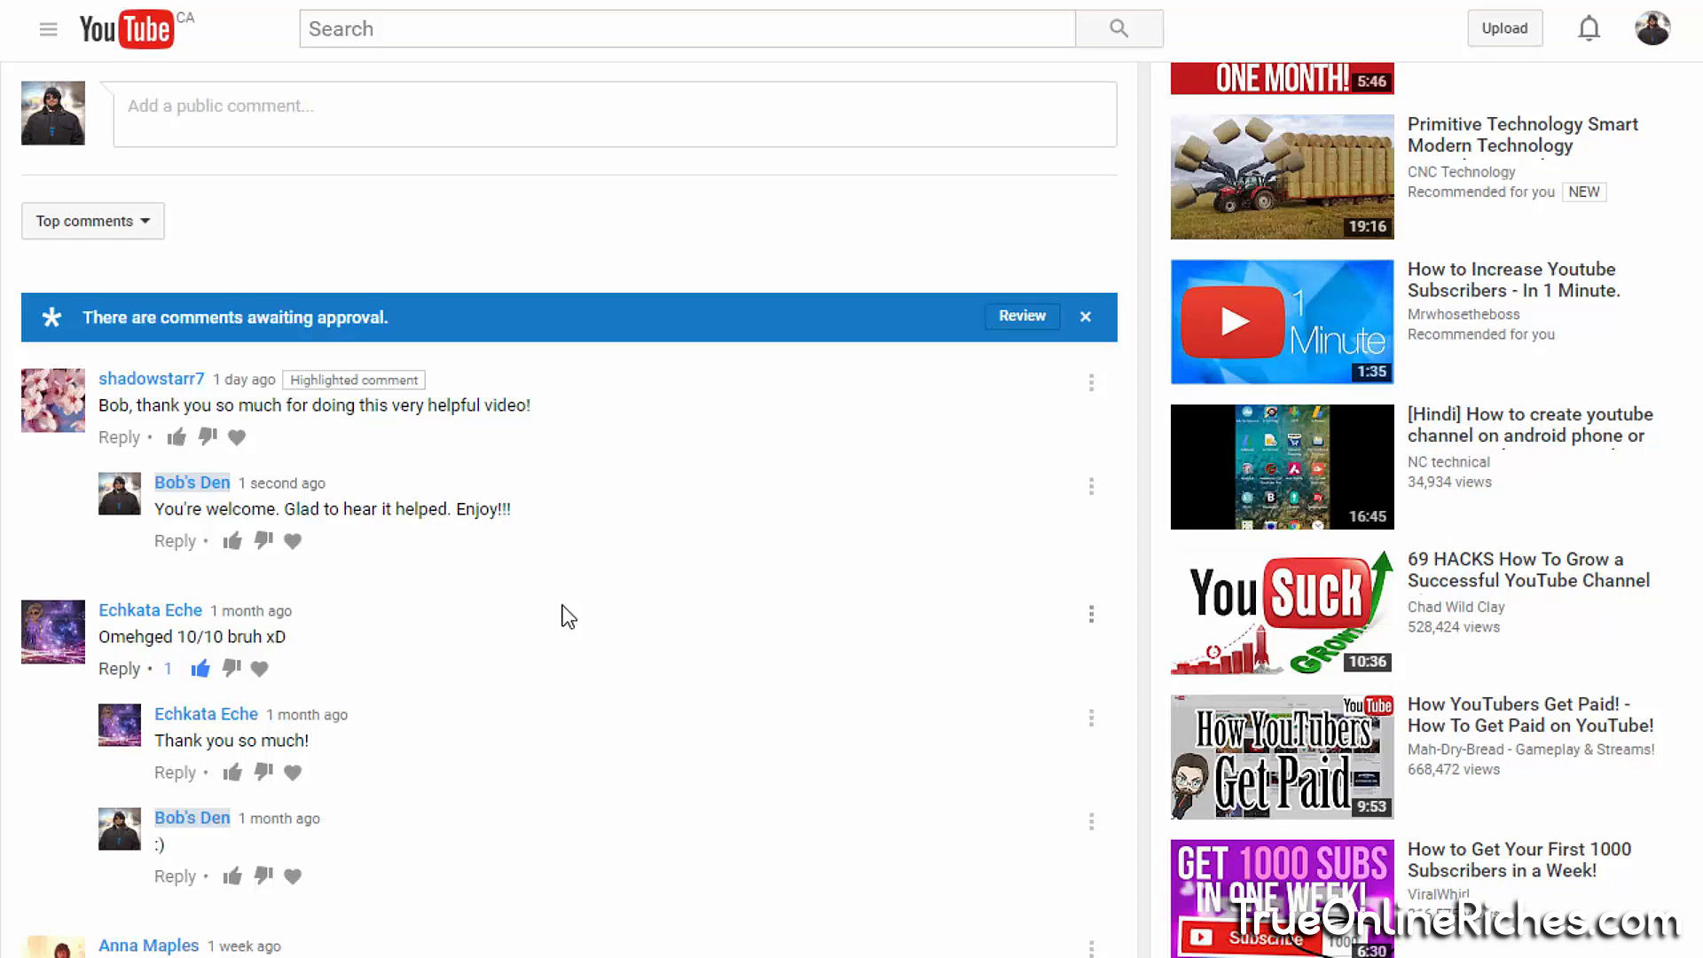
pyautogui.moveTo(564, 625)
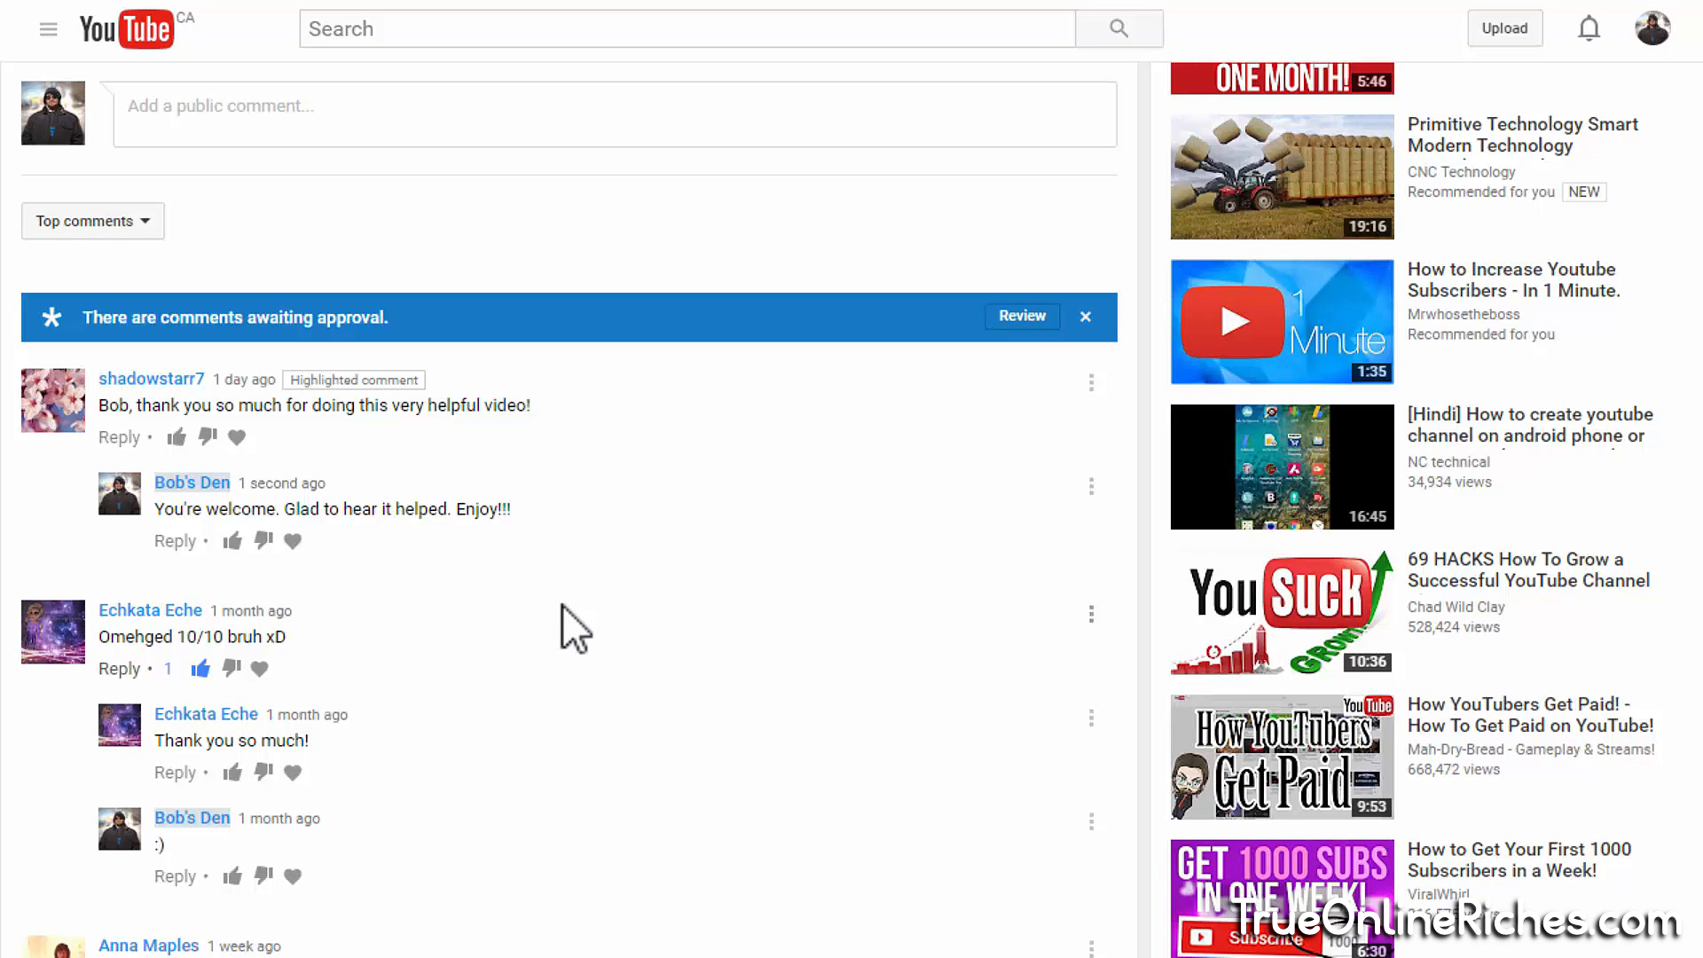